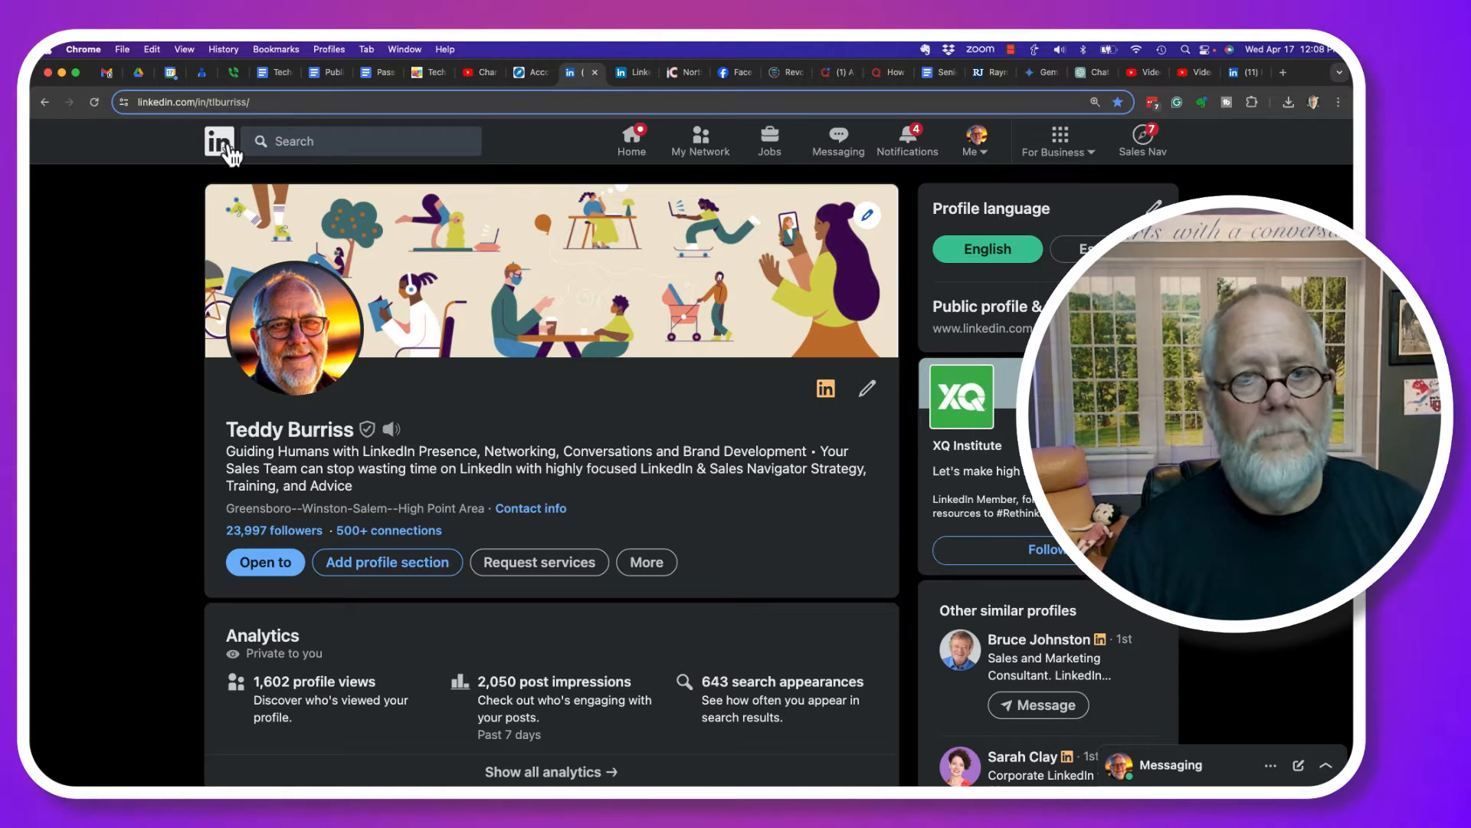
Start a new article from the home feed, publishing as the personal profile
{"action": "left_click", "coordinate": [216, 141]}
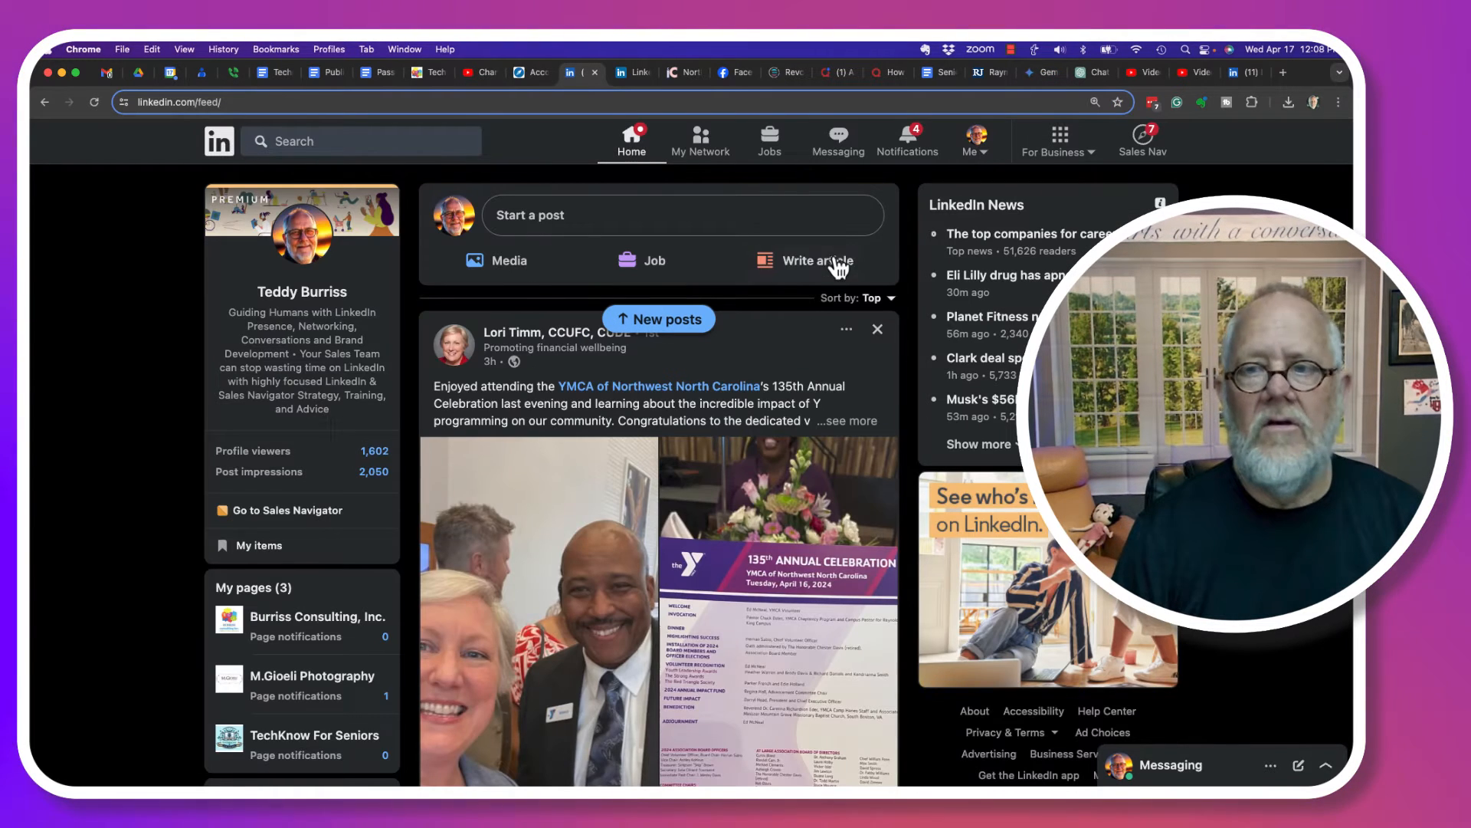
{"action": "left_click", "coordinate": [815, 260]}
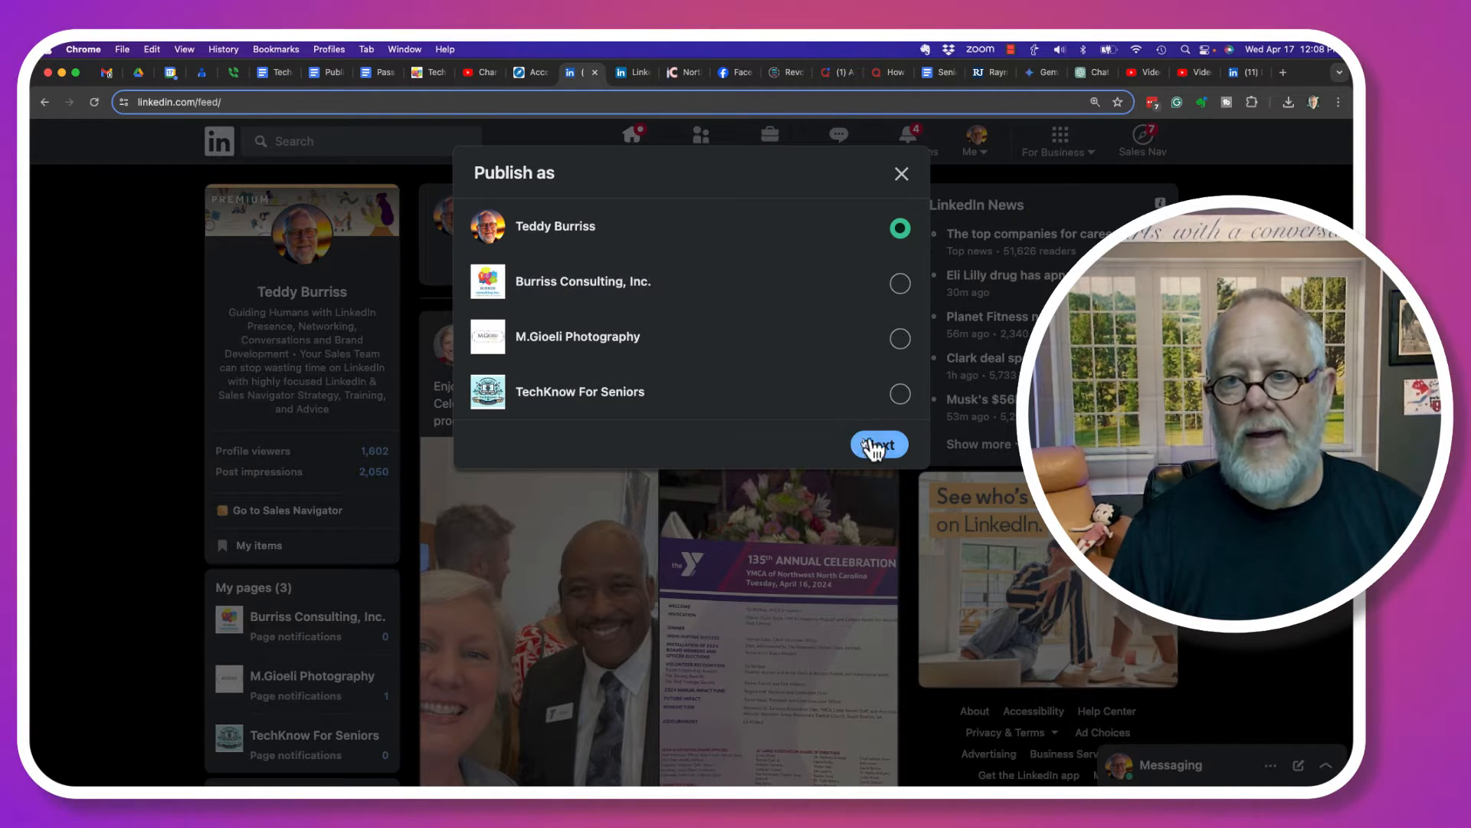
{"action": "left_click", "coordinate": [877, 444]}
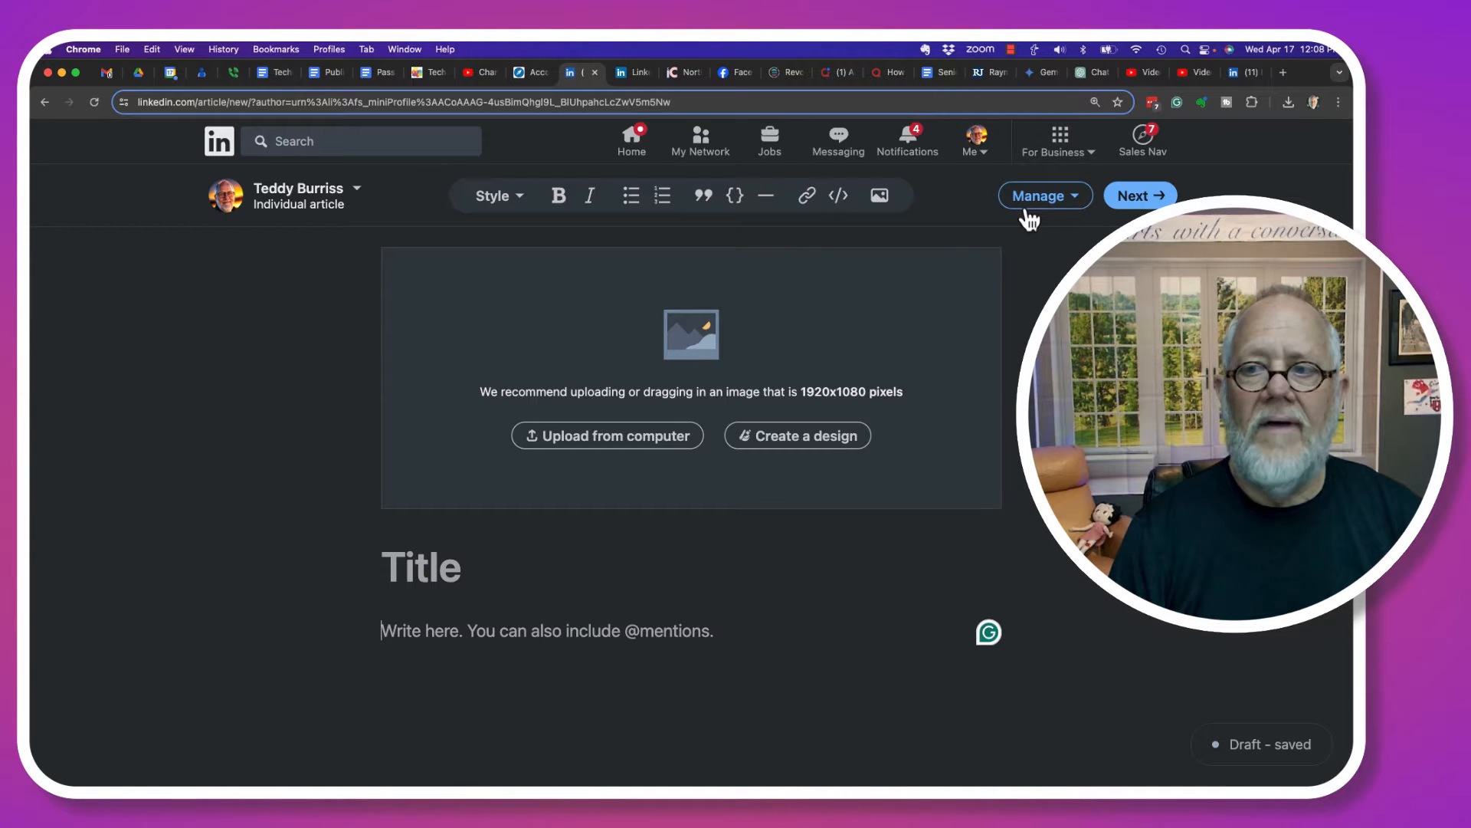
Choose Create a newsletter from the article's Manage options
{"action": "left_click", "coordinate": [1039, 195]}
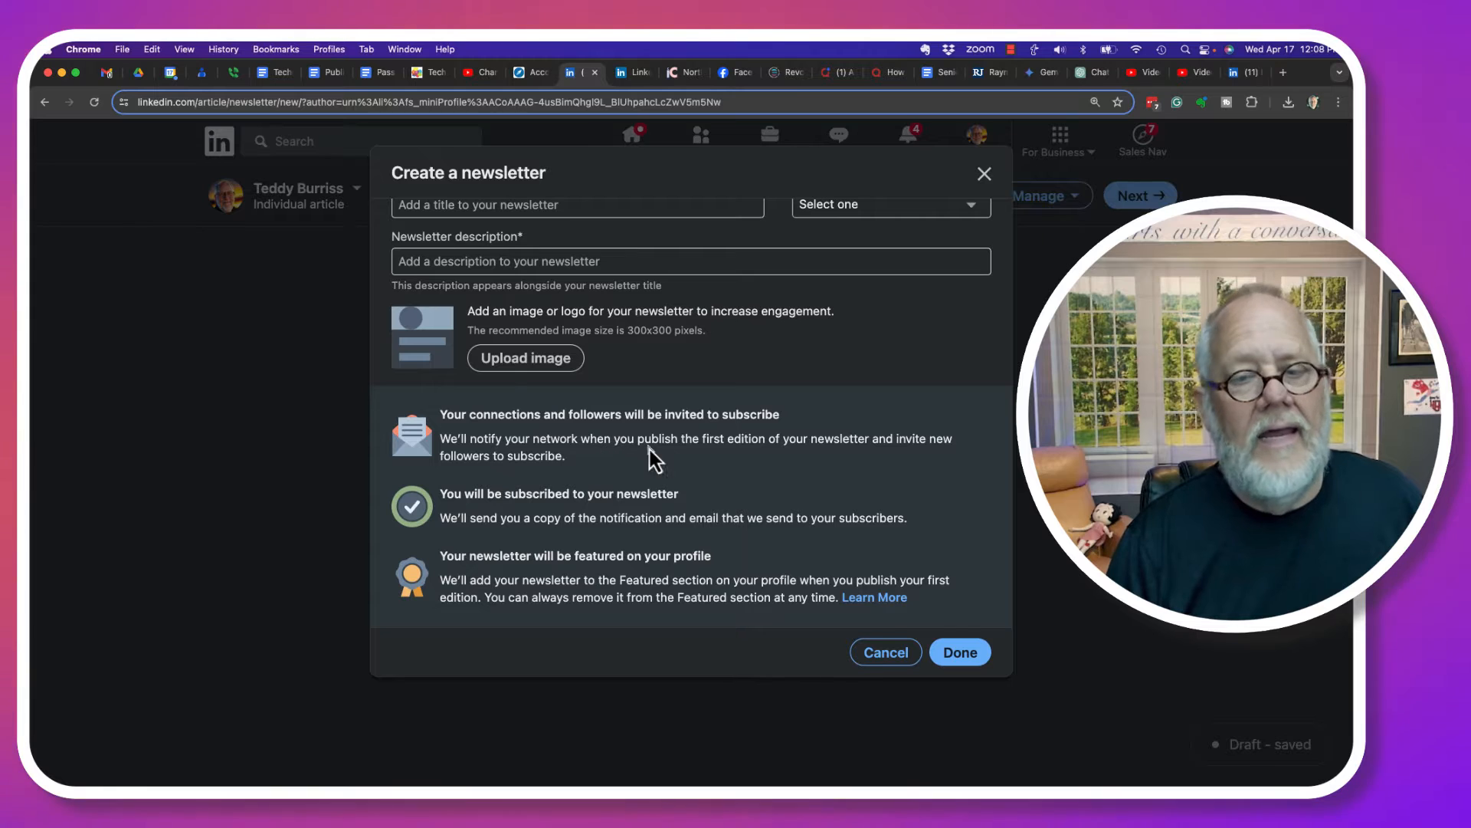
{"action": "double_click", "coordinate": [485, 439]}
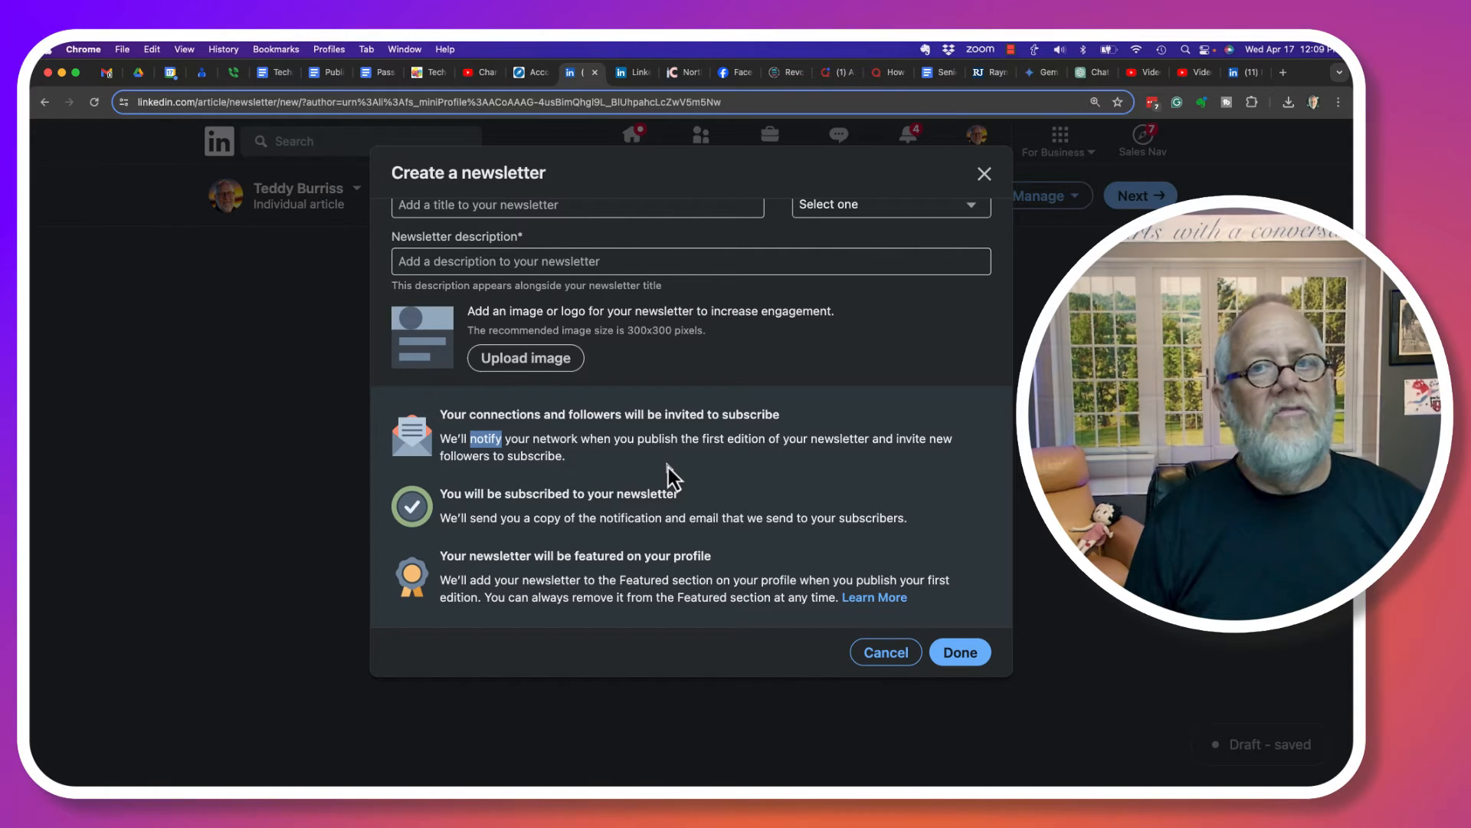
{"action": "mouse_move", "coordinate": [718, 477]}
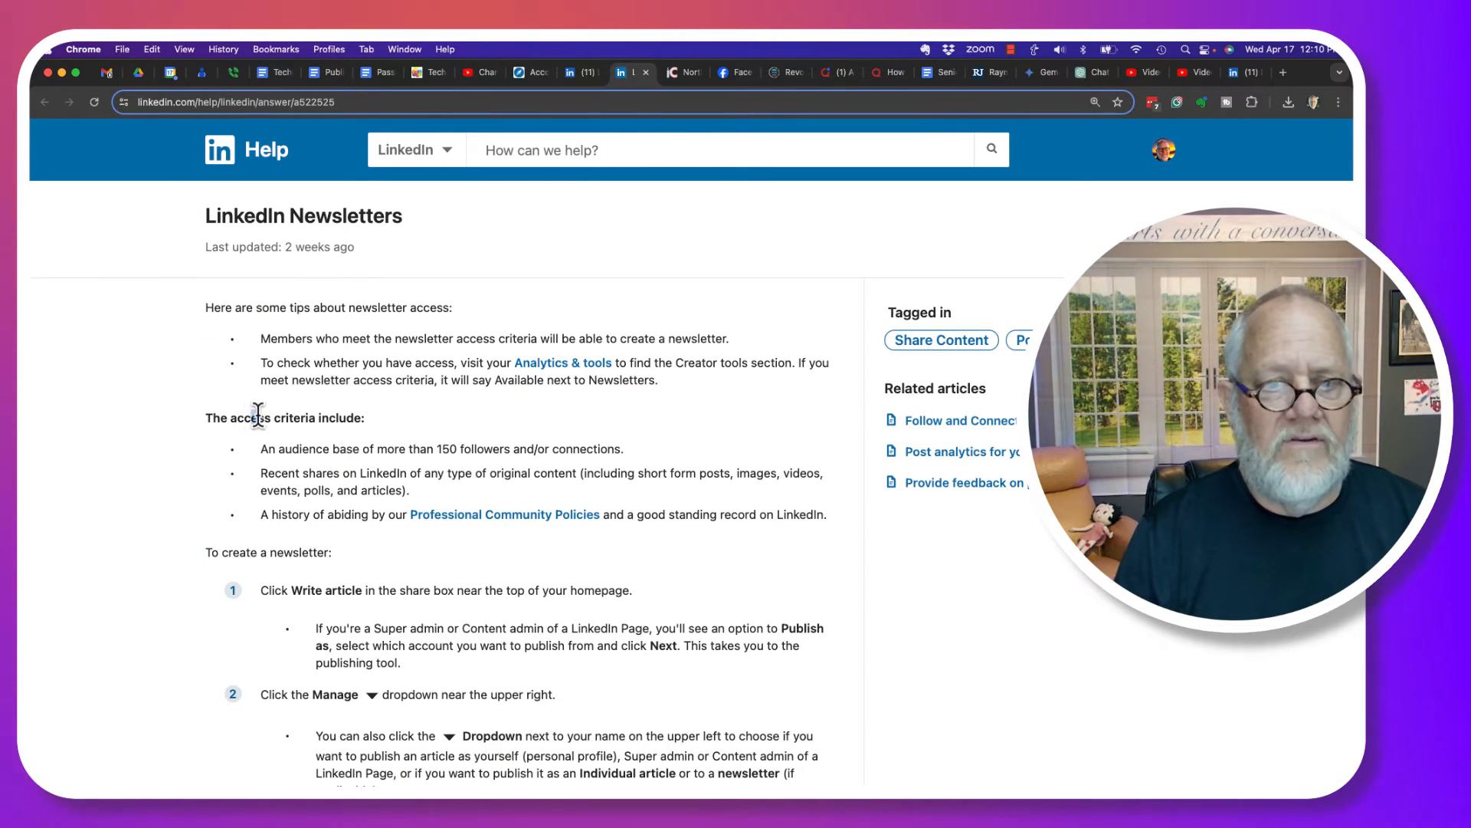
{"action": "left_click_drag", "start_coordinate": [331, 448], "coordinate": [552, 449]}
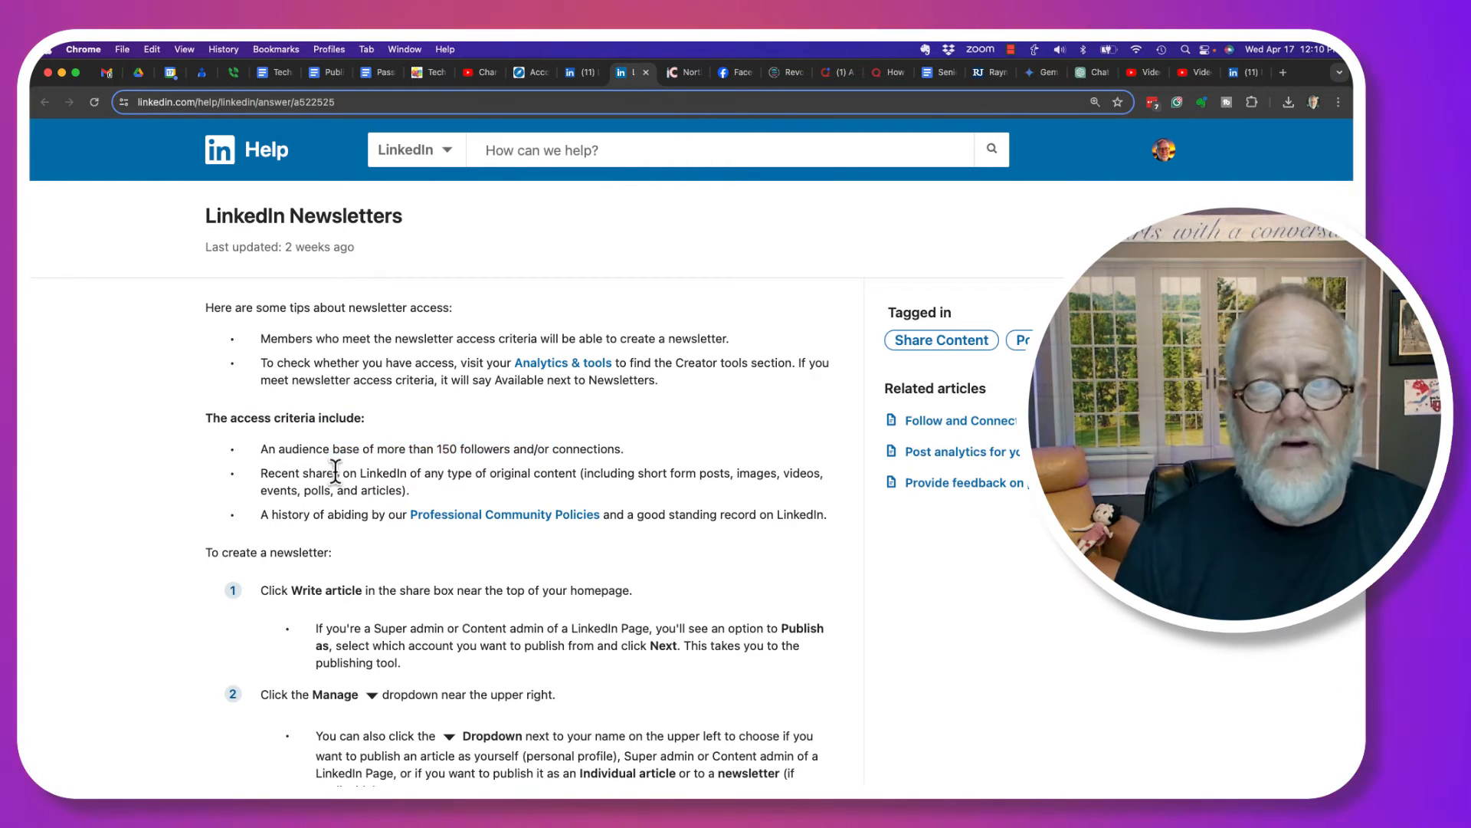
{"action": "left_click_drag", "start_coordinate": [335, 473], "coordinate": [605, 472]}
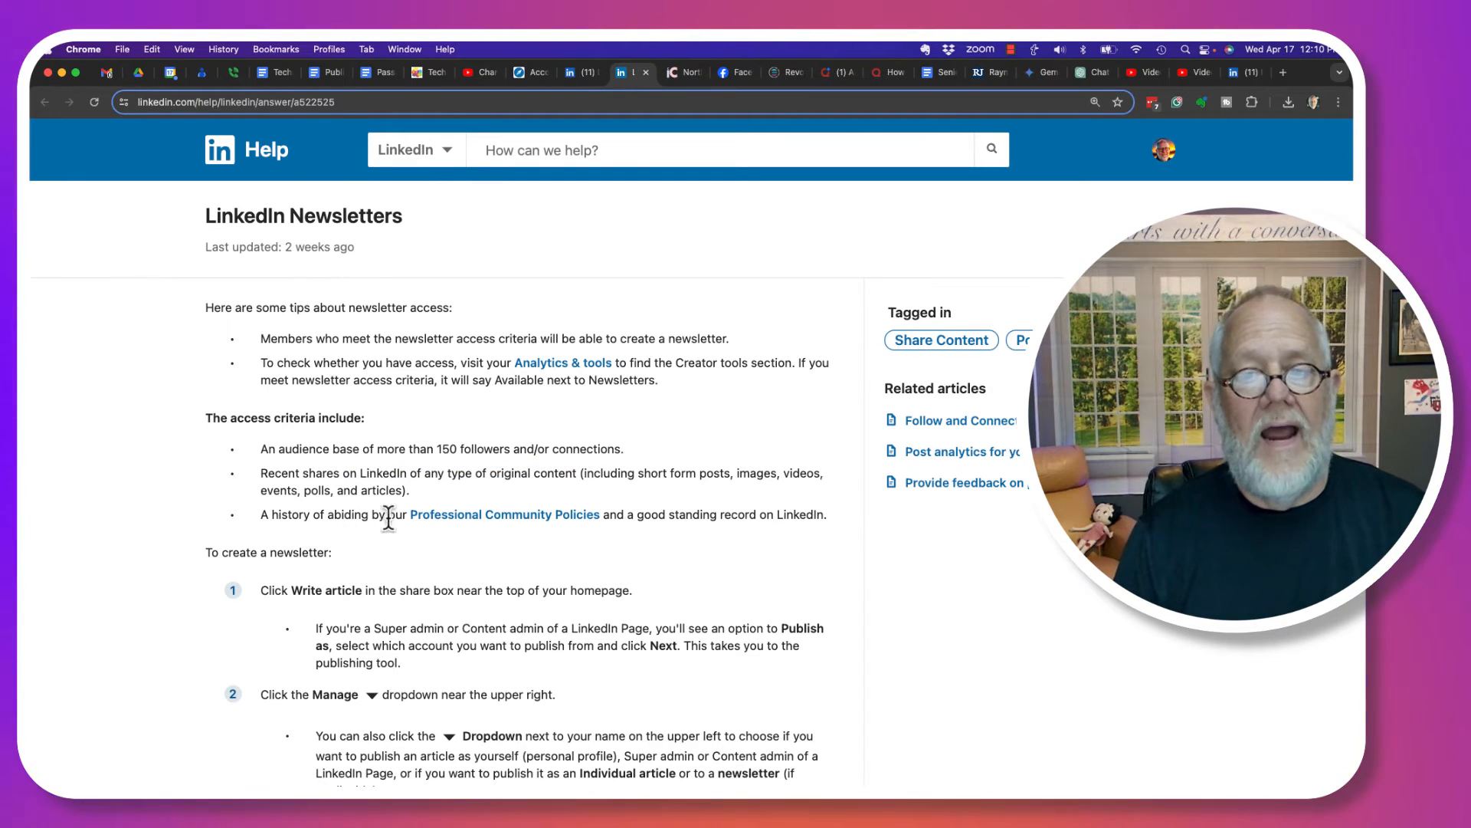
{"action": "left_click_drag", "start_coordinate": [356, 514], "coordinate": [676, 515]}
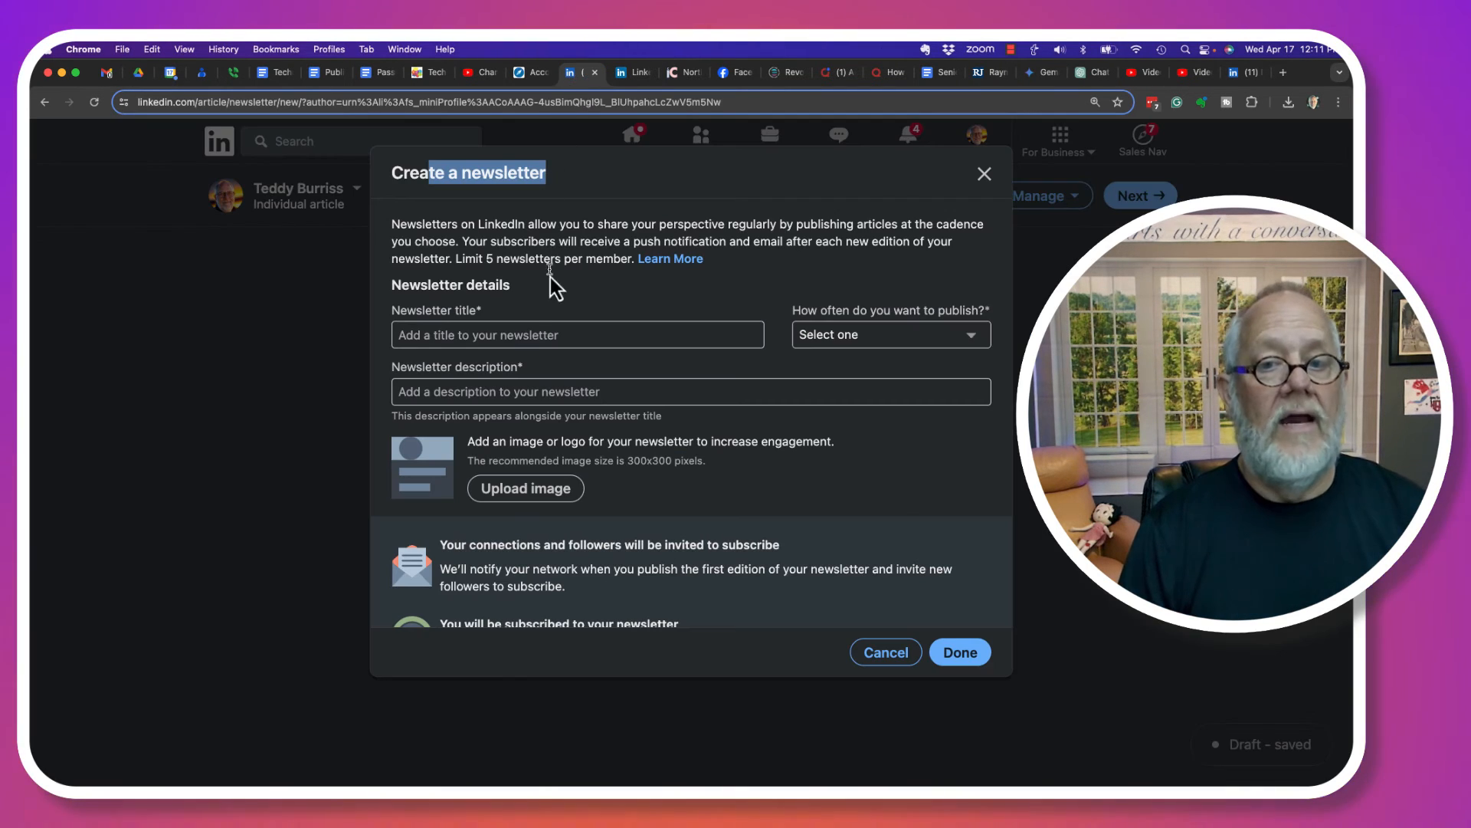
{"action": "left_click", "coordinate": [576, 335]}
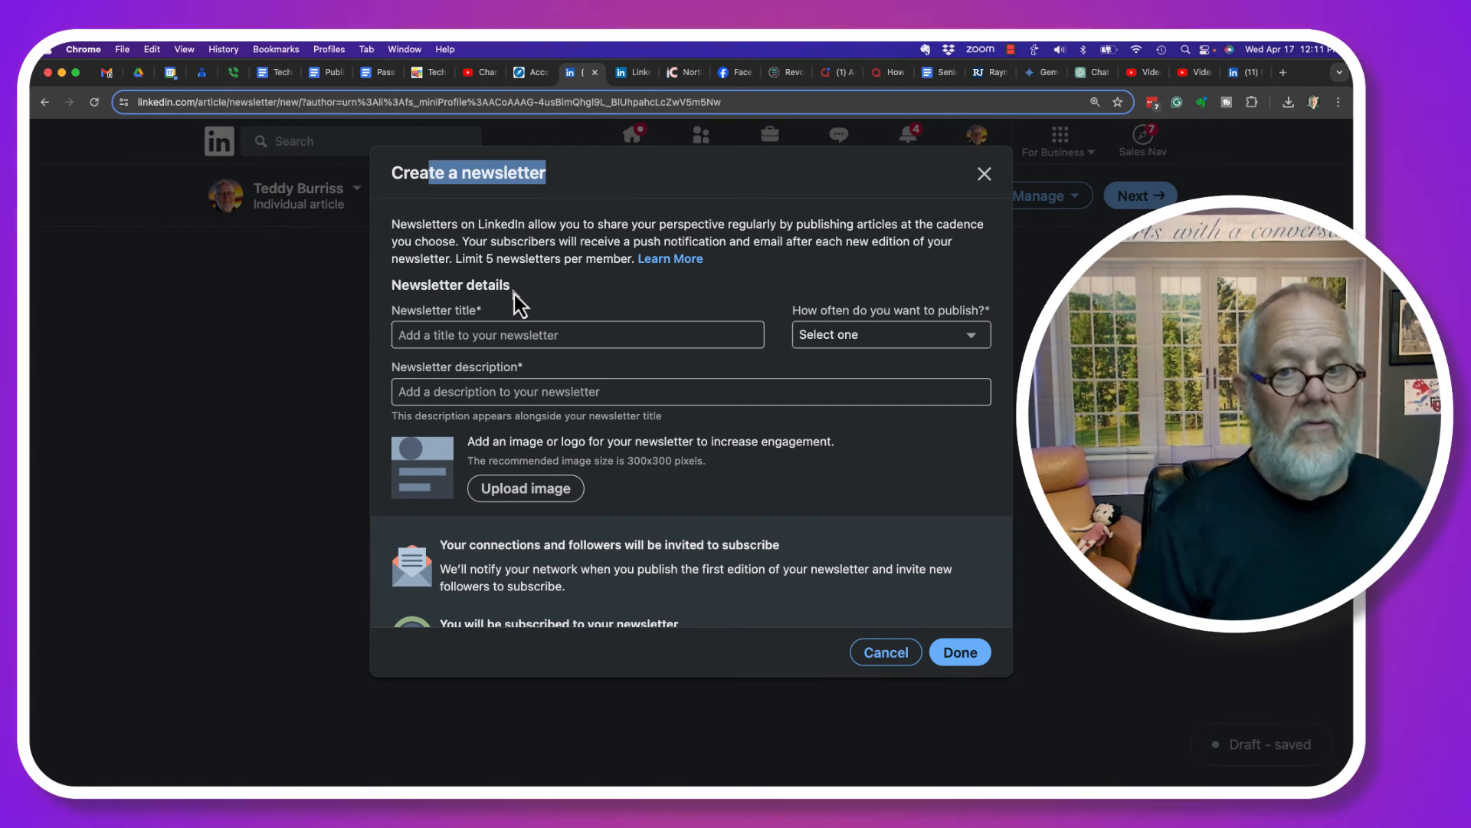
{"action": "left_click", "coordinate": [576, 334]}
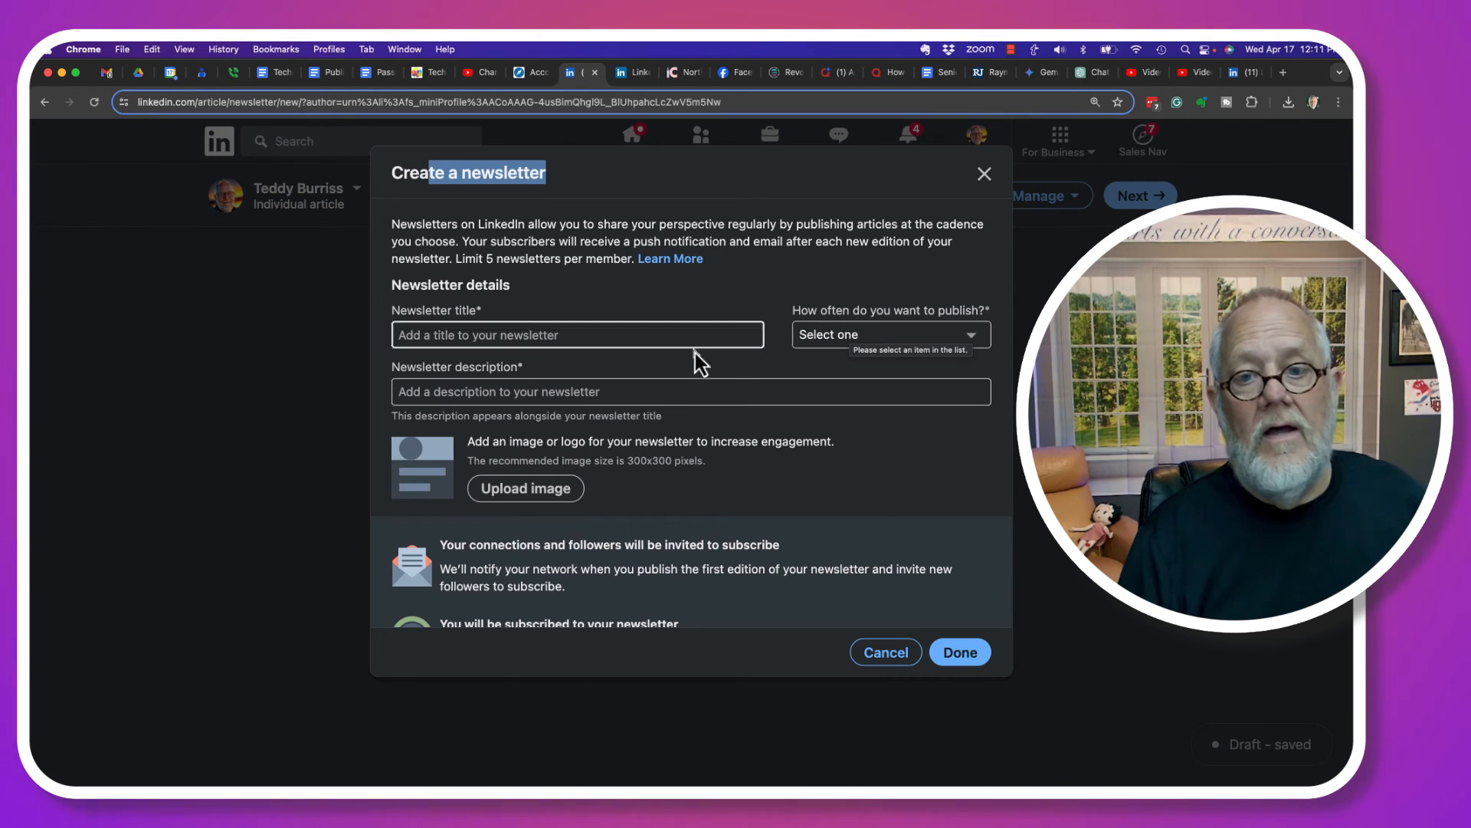
{"action": "left_click", "coordinate": [689, 392]}
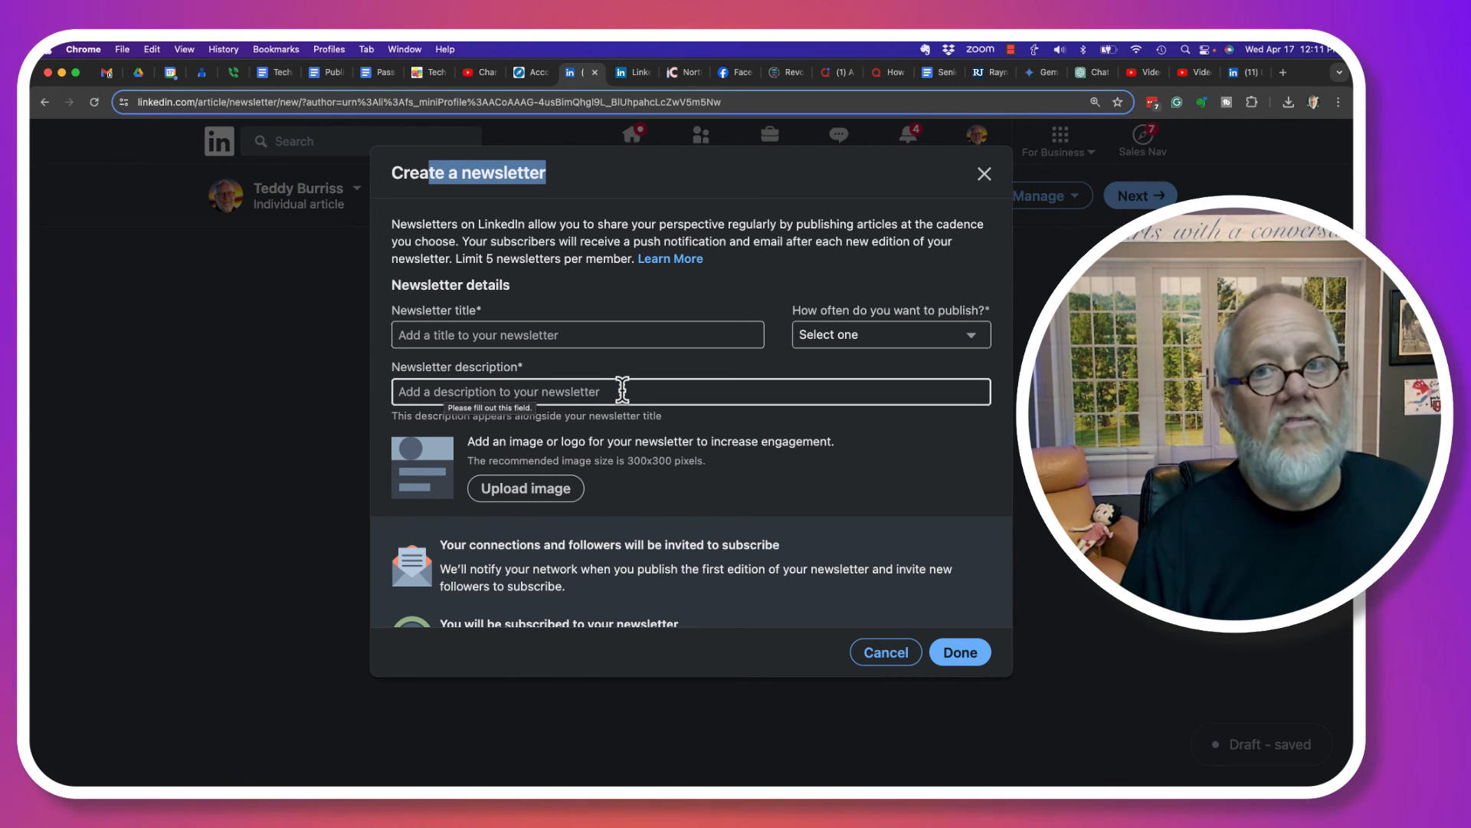